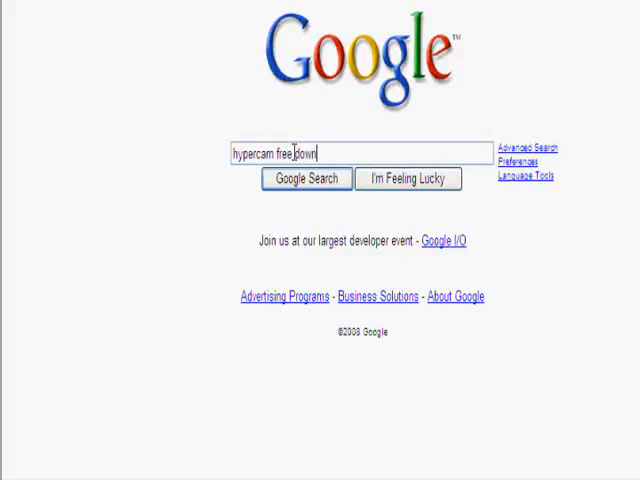
Search Google for "hypercam free download" and get the results
type("load")
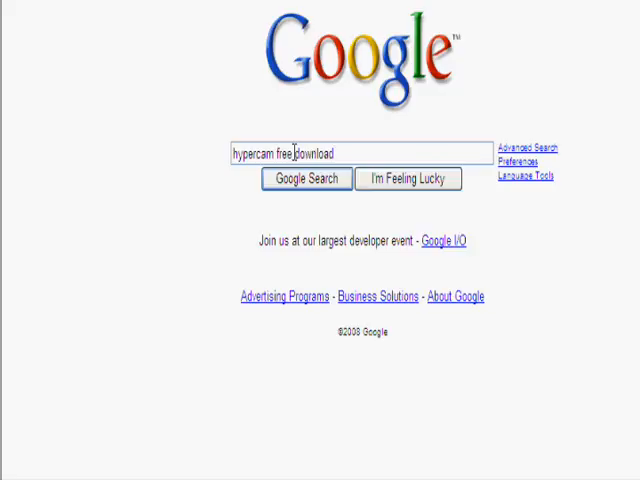
left_click(308, 179)
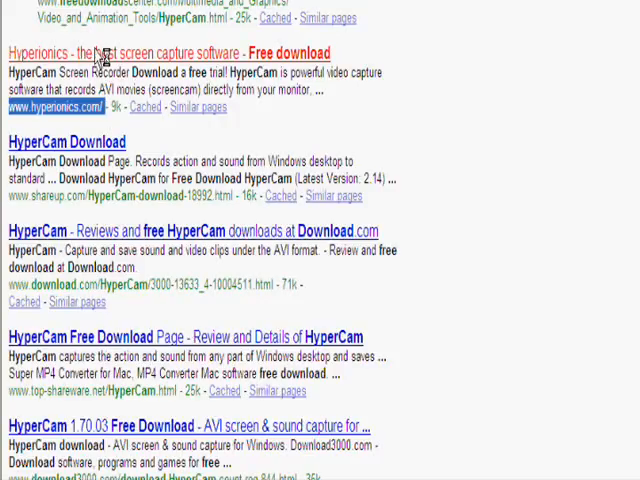
Go from the Hyperionics result to the HyperCam page and start downloading HC2Setup.exe
left_click(150, 53)
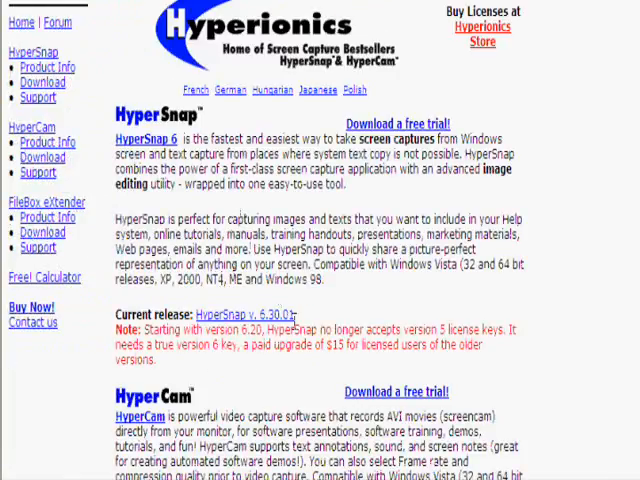
scroll("down", 3)
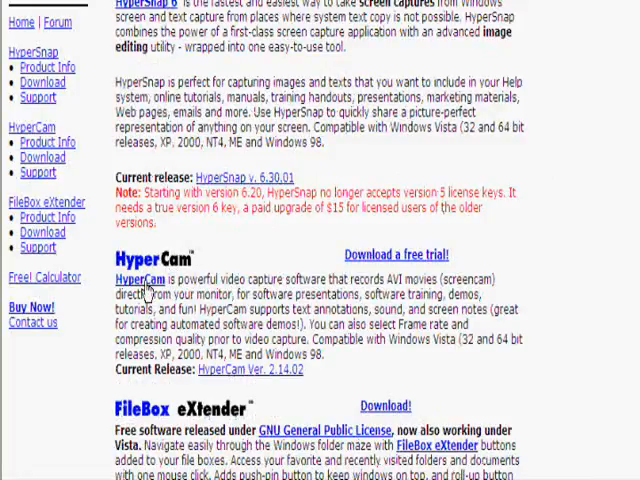
left_click(135, 277)
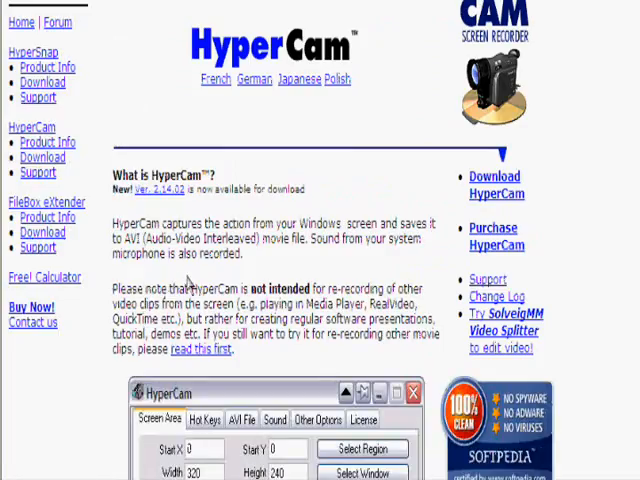
scroll("down", 3)
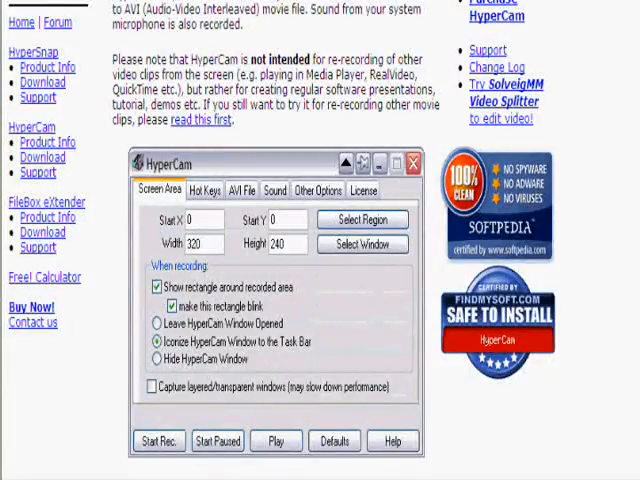
left_click(159, 441)
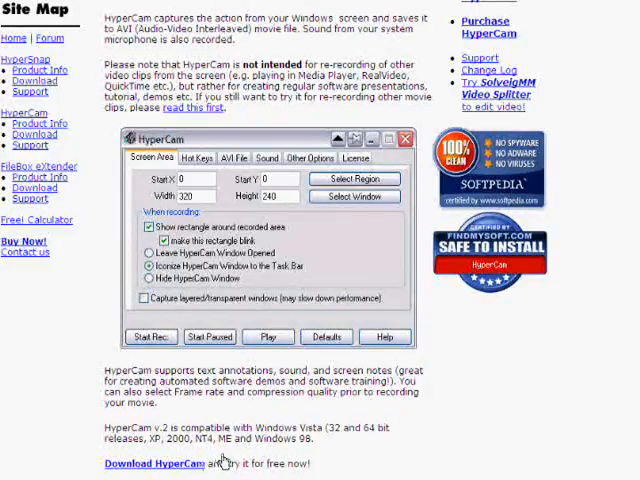
left_click(154, 463)
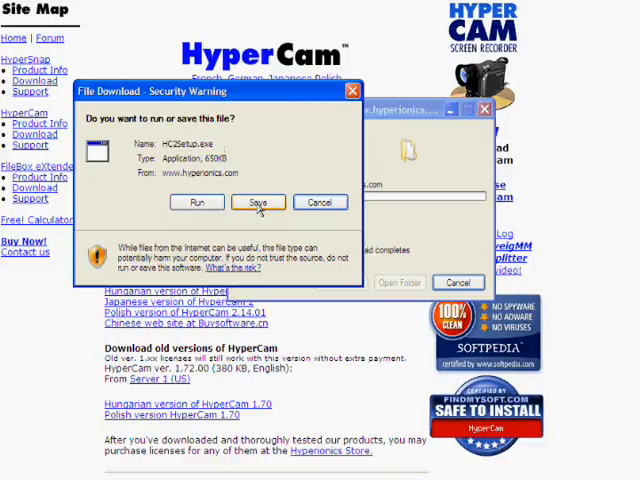
Save the HC2Setup.exe setup file rather than running it
left_click(257, 202)
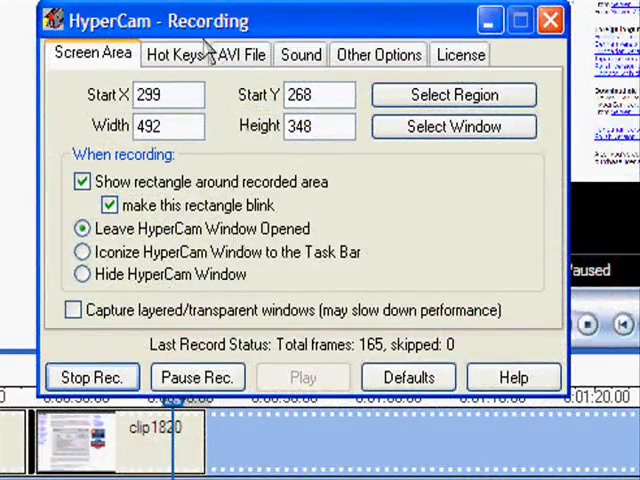
Browse HyperCam's Hot Keys, AVI File, Sound and Other Options settings in turn
left_click(173, 54)
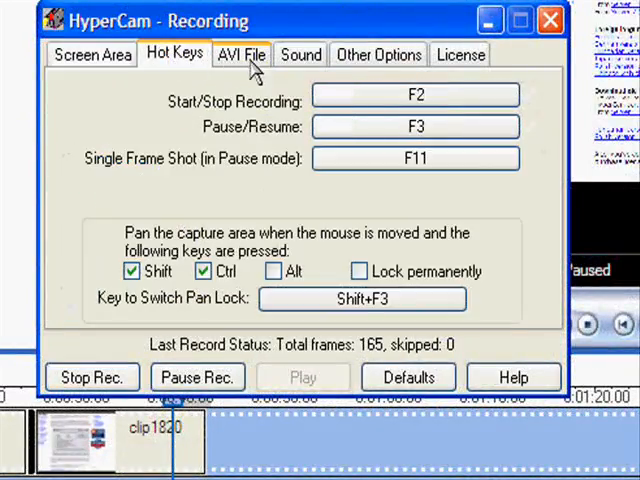
left_click(241, 54)
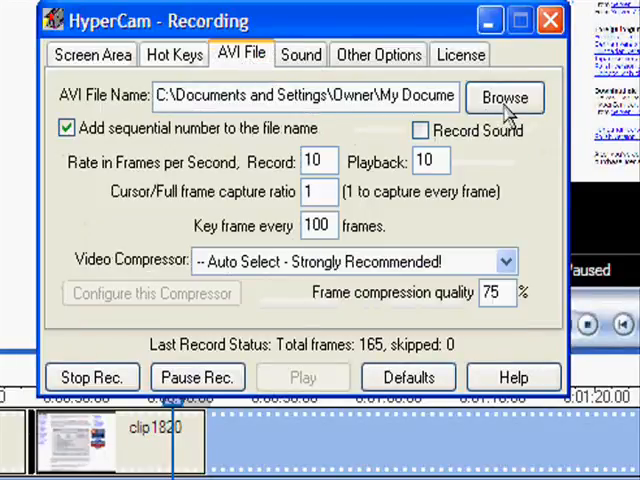
mouse_move(415, 95)
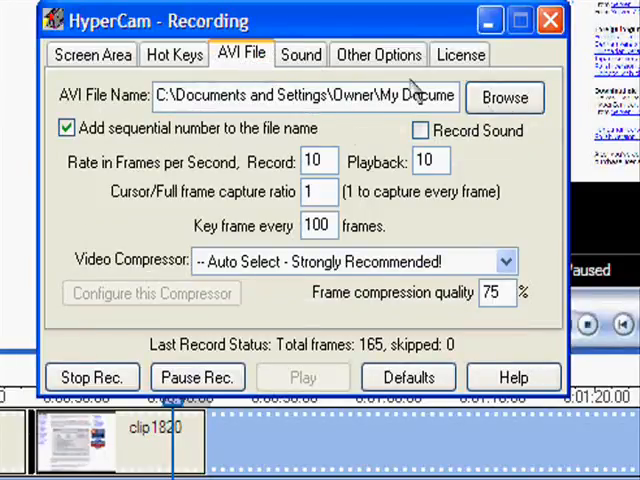
left_click(300, 54)
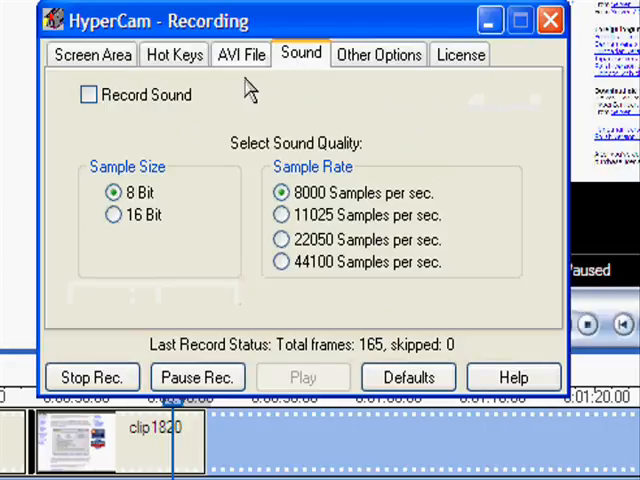
left_click(378, 54)
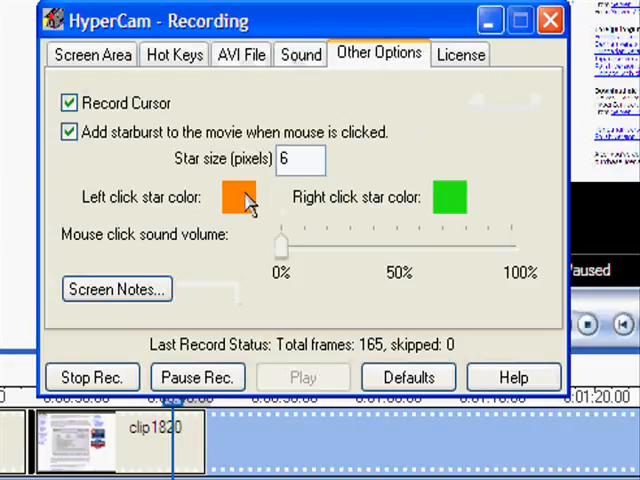
View HyperCam 2.14.02 license details, then bring up the Start menu program list
left_click(240, 197)
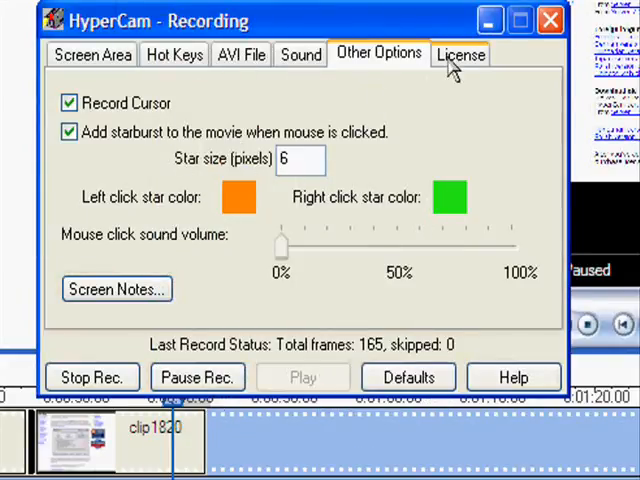
left_click(461, 54)
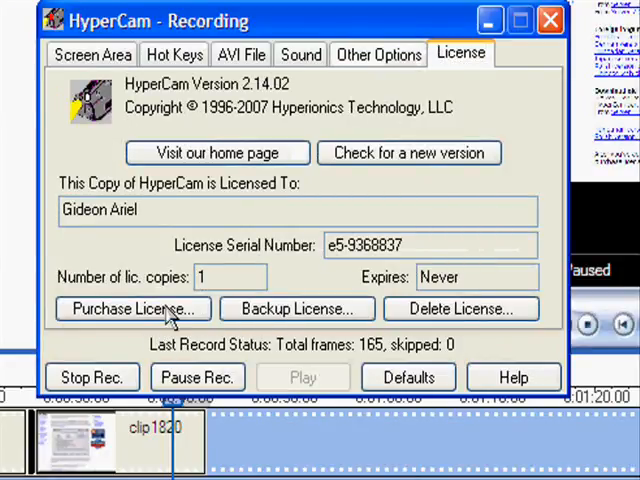
mouse_move(290, 105)
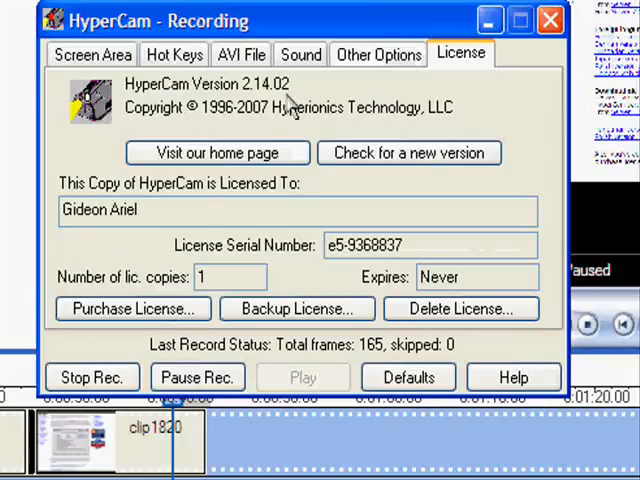
left_click(90, 54)
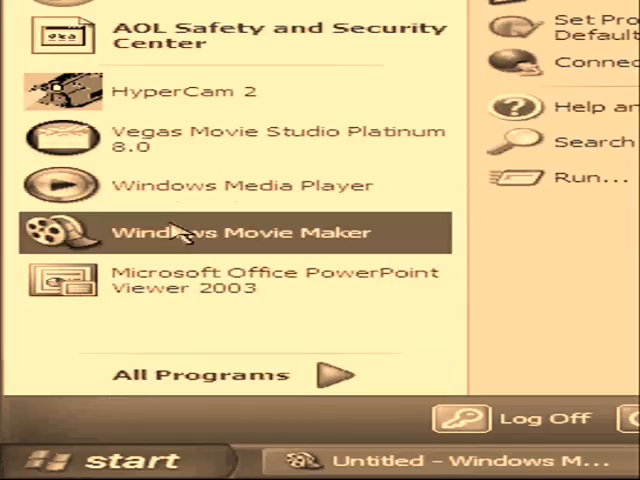
Launch Windows Movie Maker from the Start menu program list
left_click(240, 232)
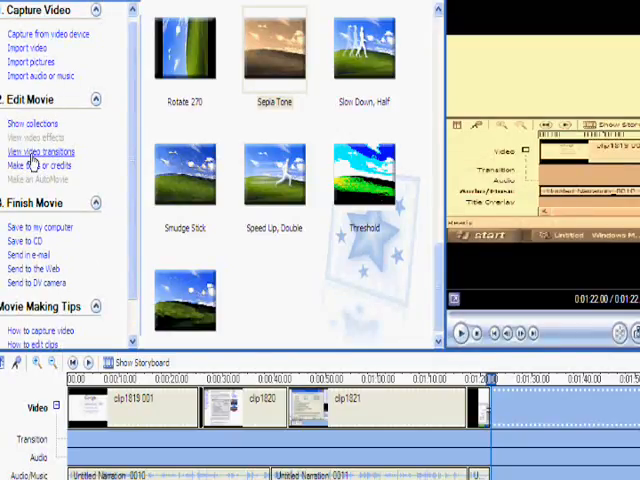
Start a title overlay reading "Zomg :D It's a toturial!" via Make titles or credits
left_click(38, 151)
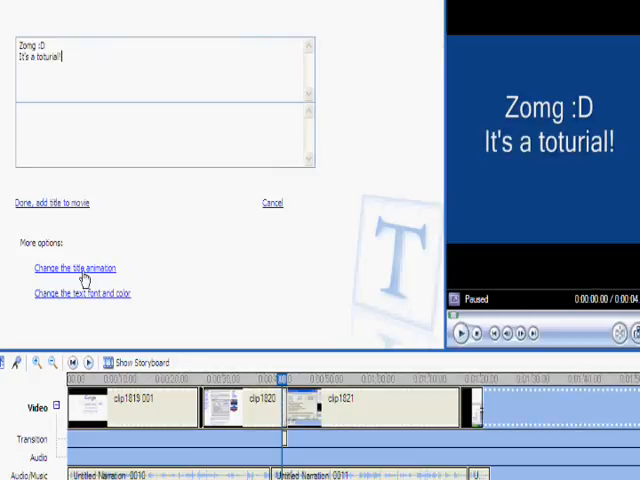
Apply the Exploding Outline animation to the title and change its text to pinkish red
left_click(74, 267)
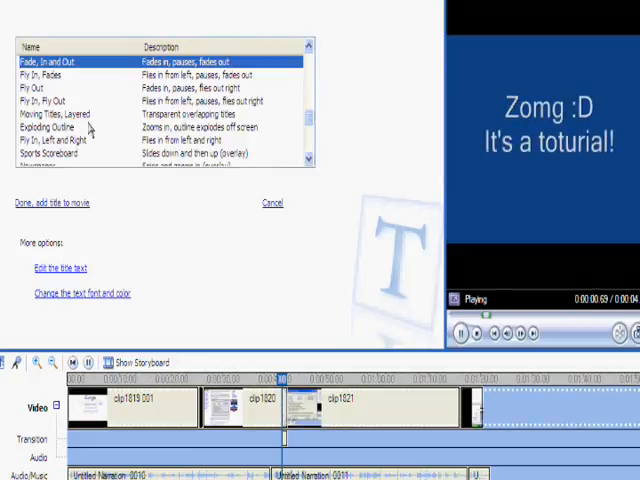
left_click(65, 127)
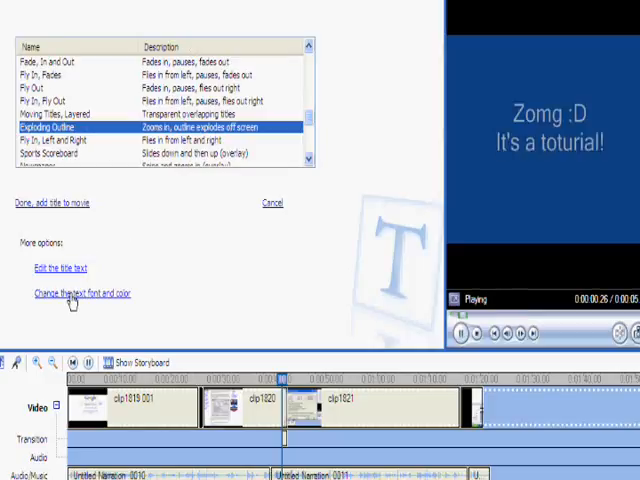
left_click(73, 293)
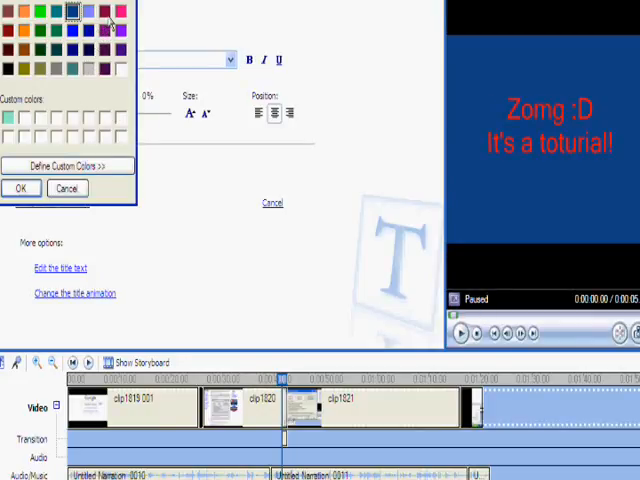
left_click(21, 188)
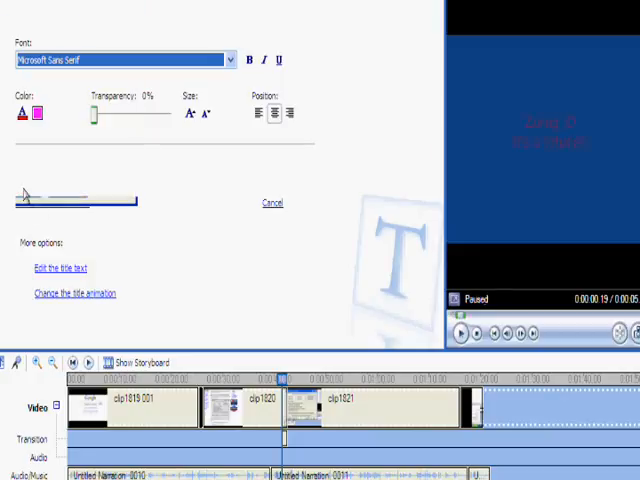